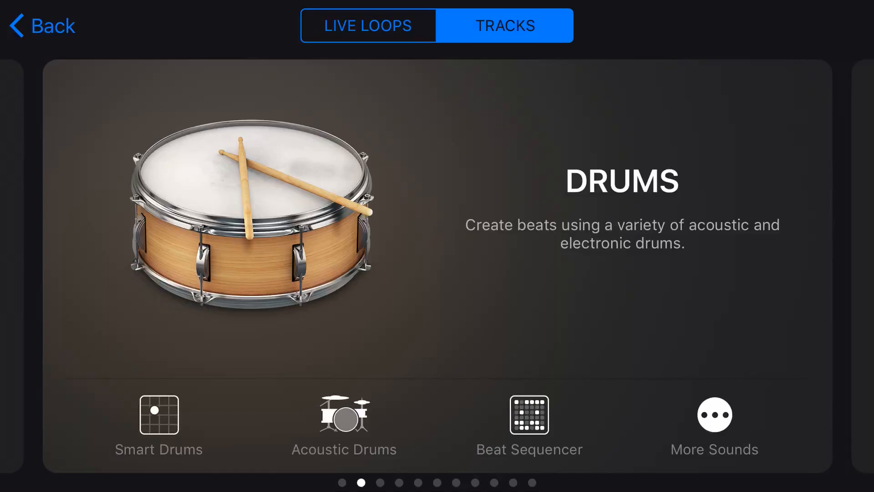
- Add a Smart Drums track from the Drums page of the Tracks browser
{"action": "left_click", "coordinate": [158, 414]}
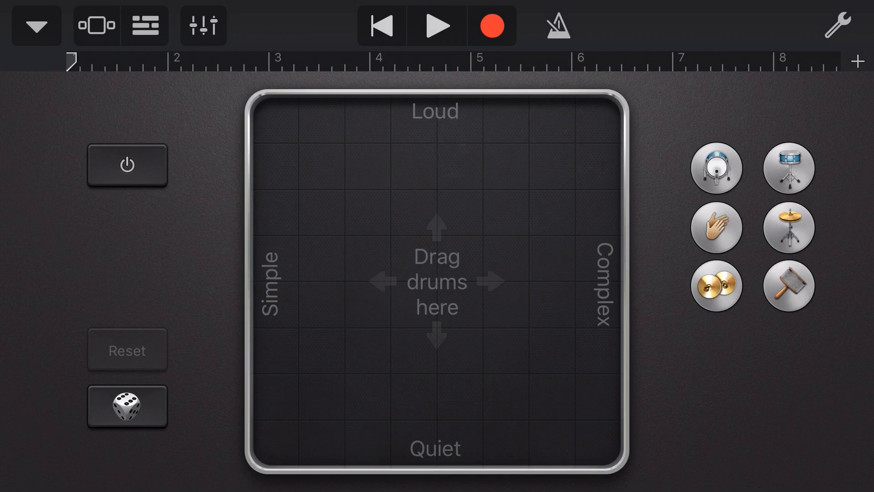
{"action": "left_click", "coordinate": [716, 168]}
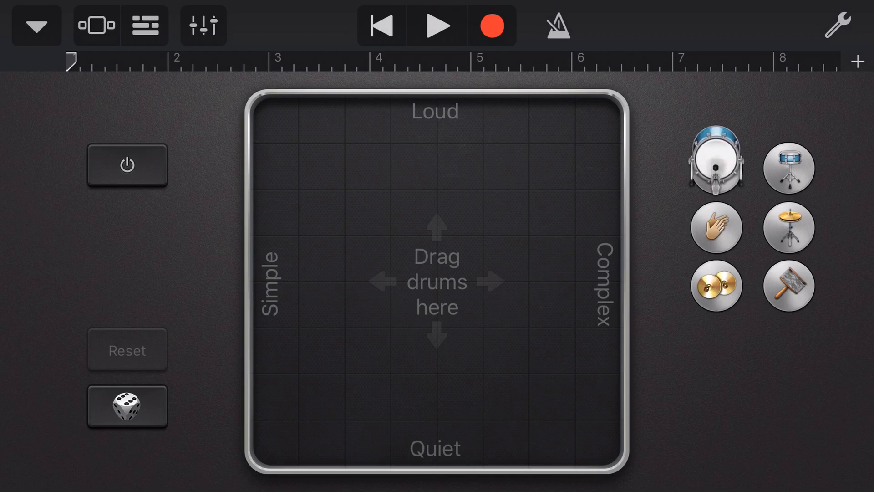
{"action": "left_click_drag", "start_coordinate": [717, 167], "coordinate": [452, 290]}
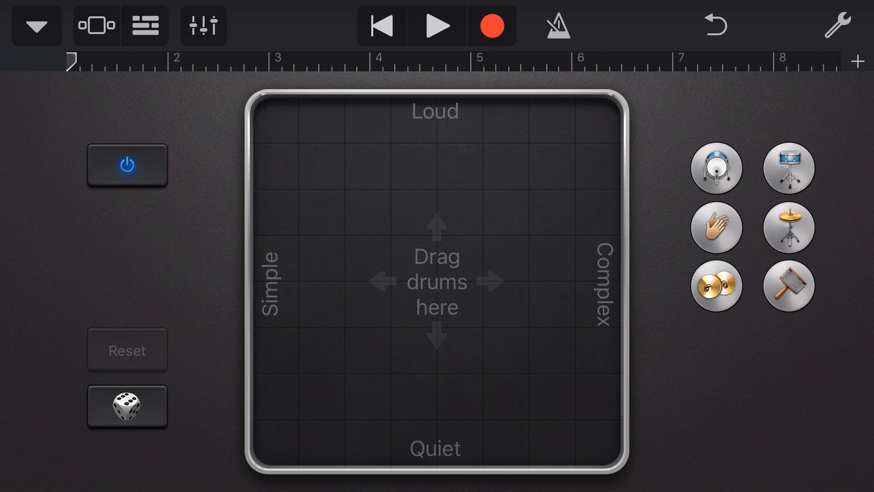
- Switch the track's drum kit from Hip Hop Drum Machine to an acoustic kit
{"action": "left_click", "coordinate": [35, 25]}
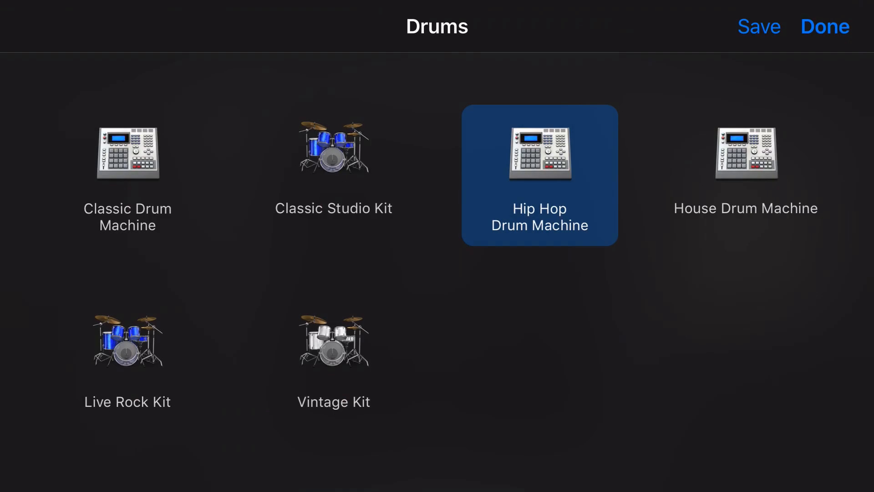
{"action": "left_click", "coordinate": [824, 27]}
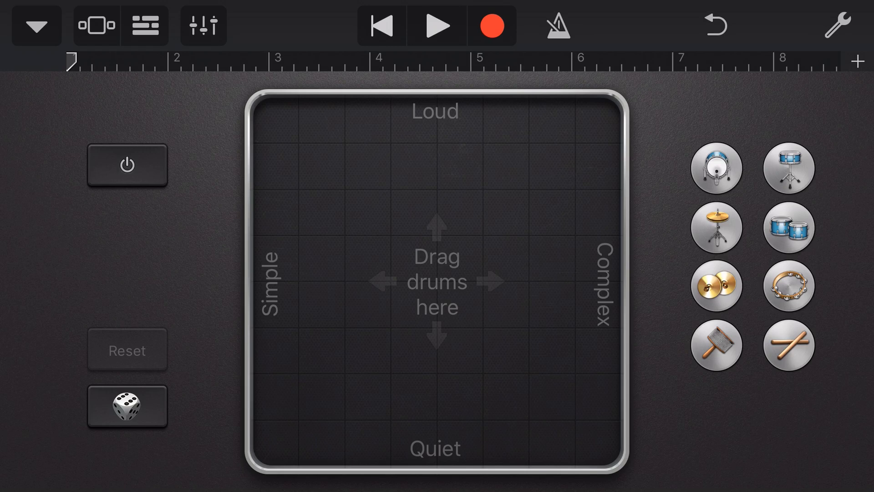
{"action": "left_click_drag", "start_coordinate": [716, 168], "coordinate": [368, 166]}
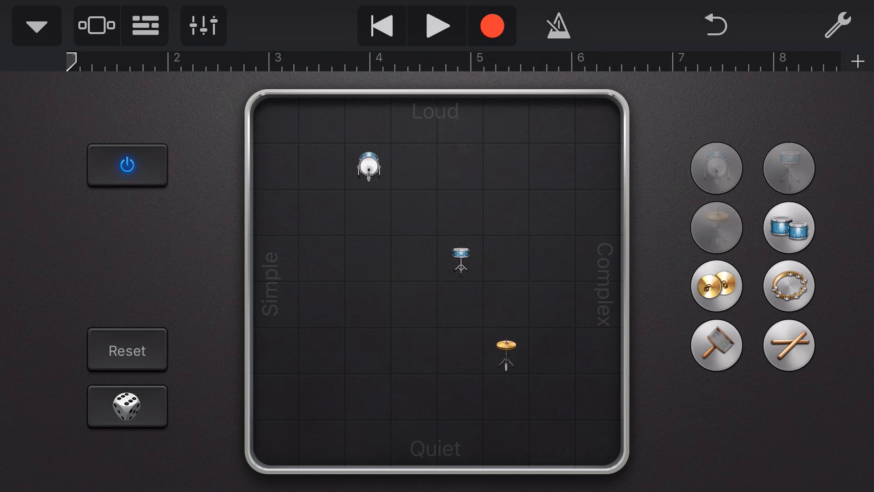
{"action": "left_click", "coordinate": [127, 165]}
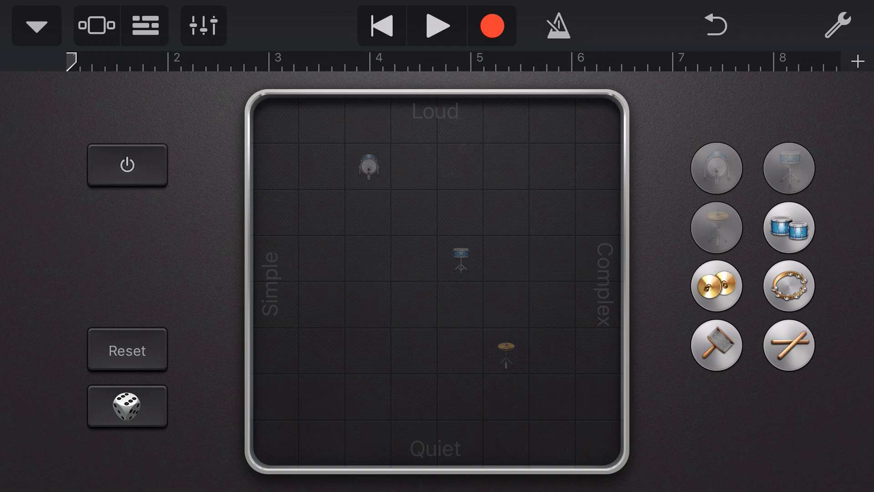
{"action": "left_click", "coordinate": [127, 166]}
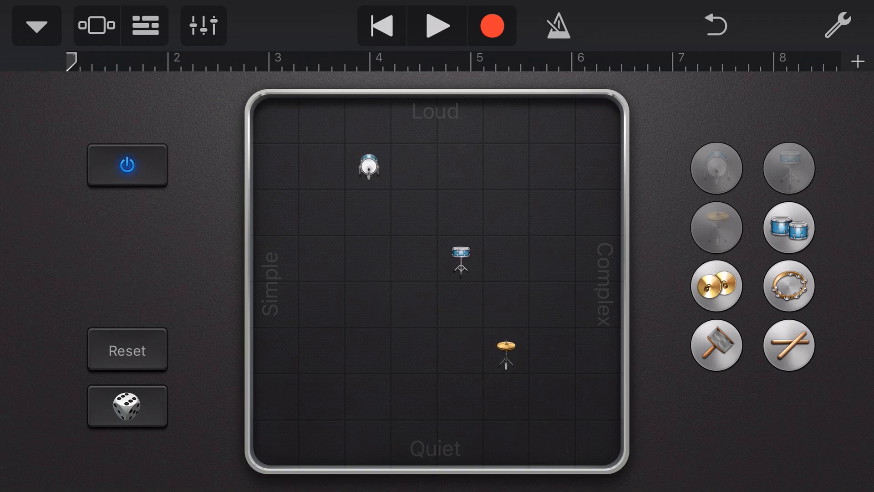
{"action": "left_click", "coordinate": [127, 166]}
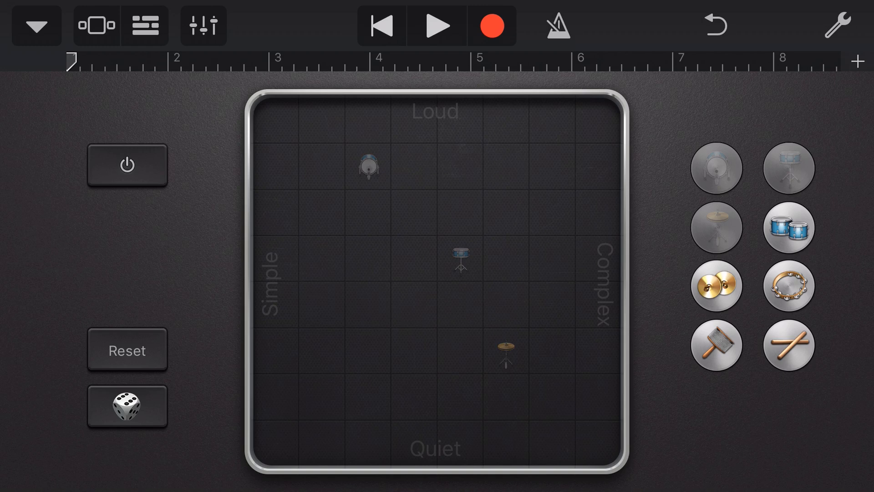
{"action": "left_click", "coordinate": [127, 349]}
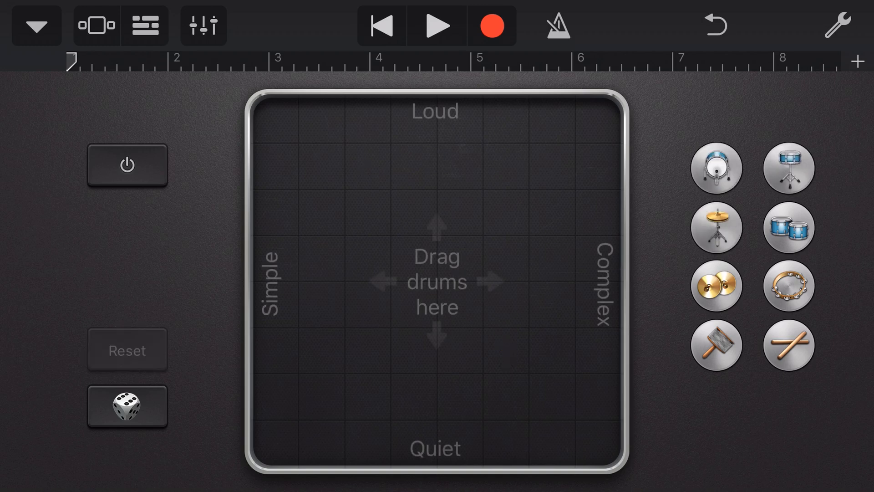
- Randomly scatter kick, snare, hi-hat, toms and cowbell on the grid, shuffling twice
{"action": "left_click", "coordinate": [127, 405]}
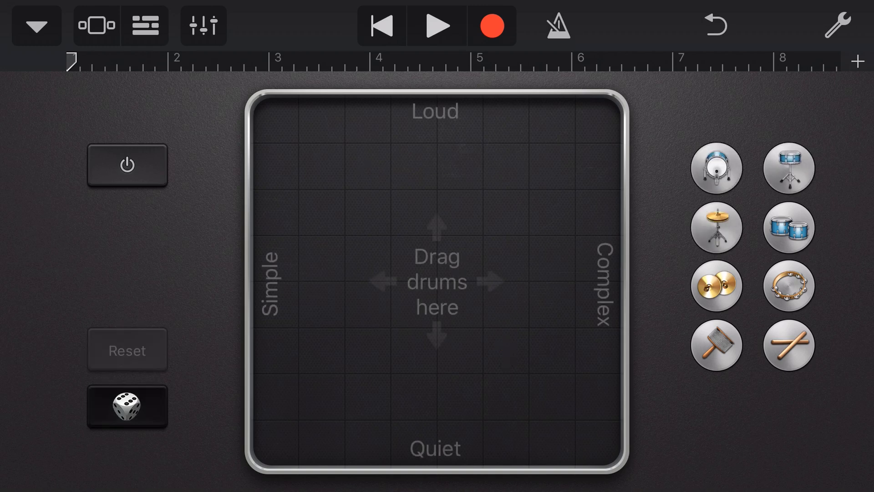
{"action": "left_click", "coordinate": [127, 405]}
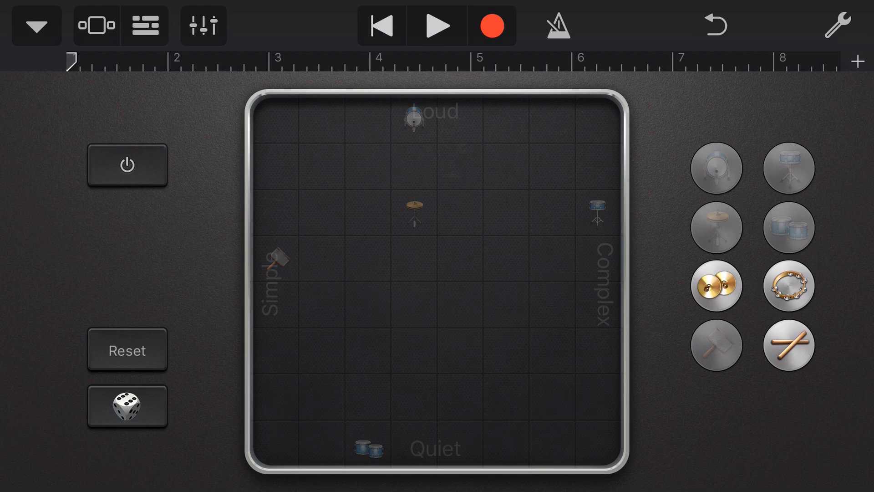
- Record a pattern over bars 1–8, moving the hi-hat mid-recording, then play it back
{"action": "left_click", "coordinate": [437, 26]}
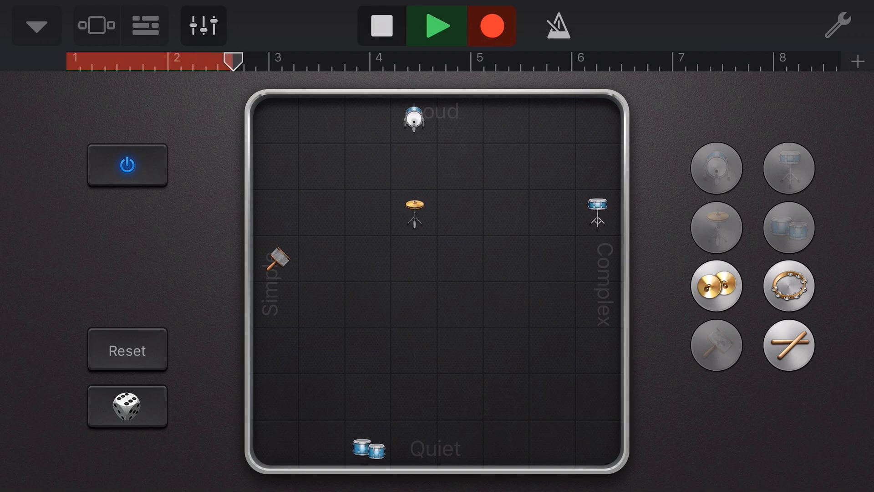
{"action": "left_click", "coordinate": [436, 26]}
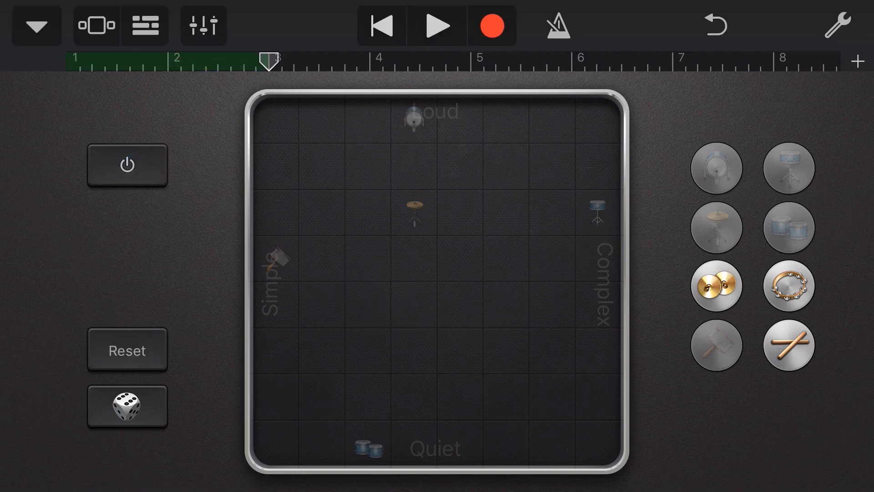
{"action": "left_click", "coordinate": [437, 26]}
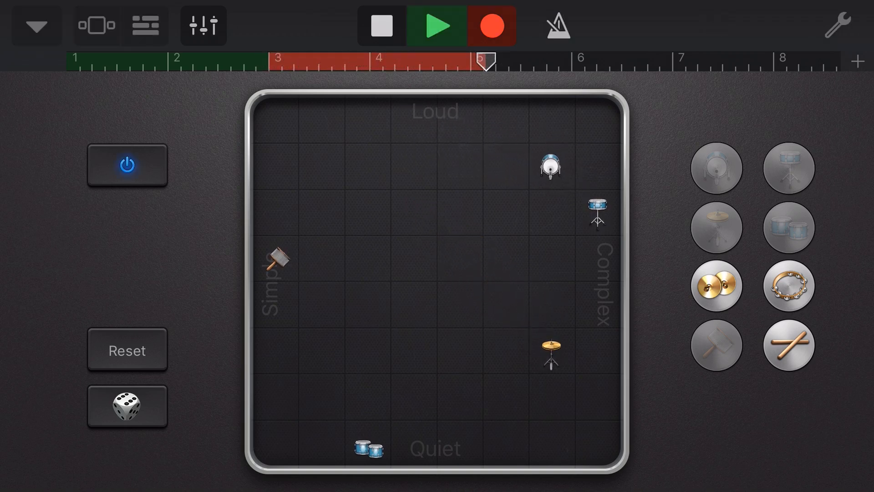
{"action": "left_click_drag", "start_coordinate": [280, 256], "coordinate": [503, 259]}
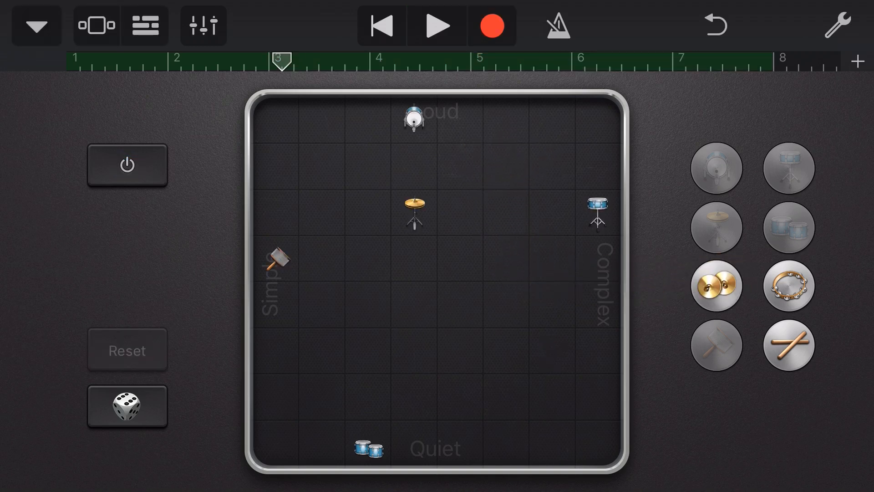
{"action": "left_click", "coordinate": [438, 25]}
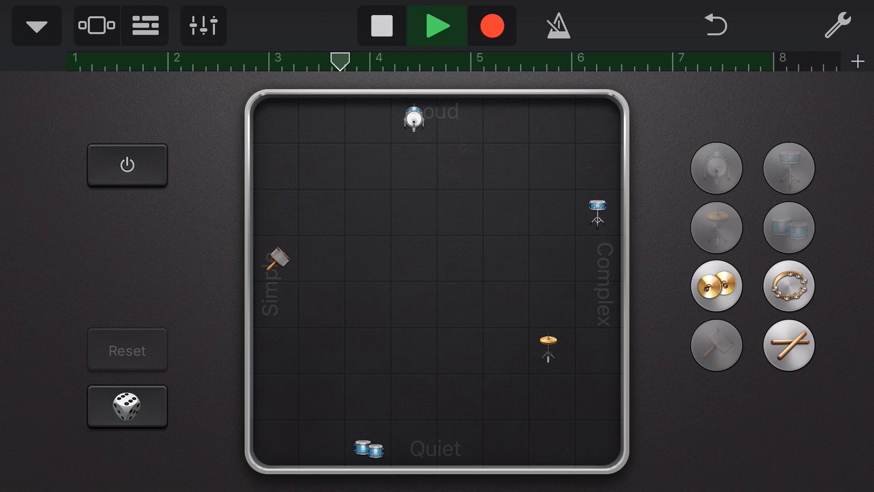